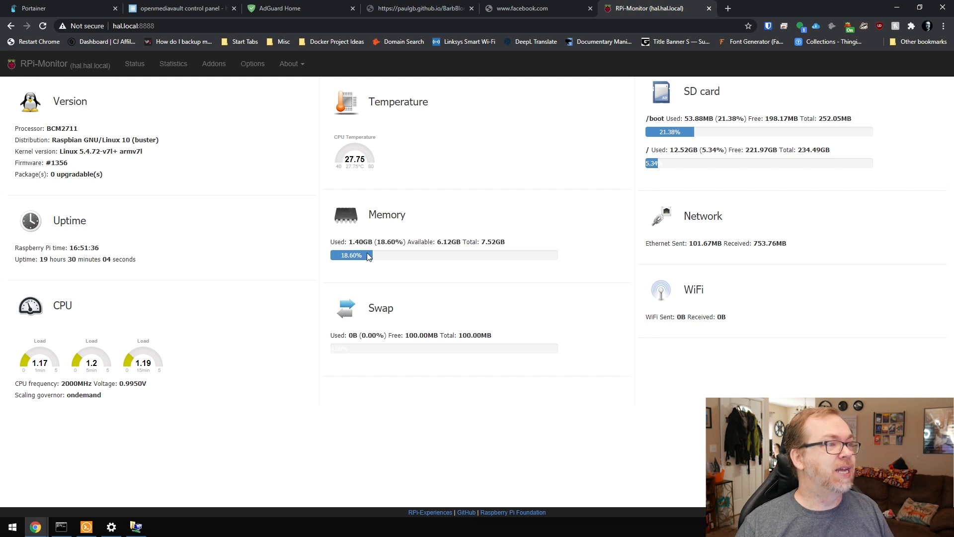
mouse_move(365, 256)
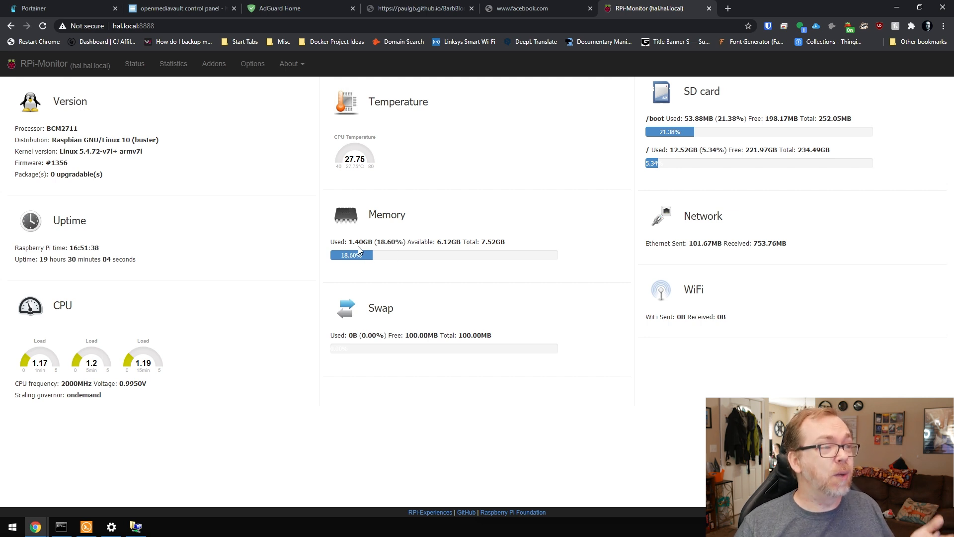
Step: Switch to Portainer's container list, where the RPi-Monitor container shows running on port 8888
click(58, 8)
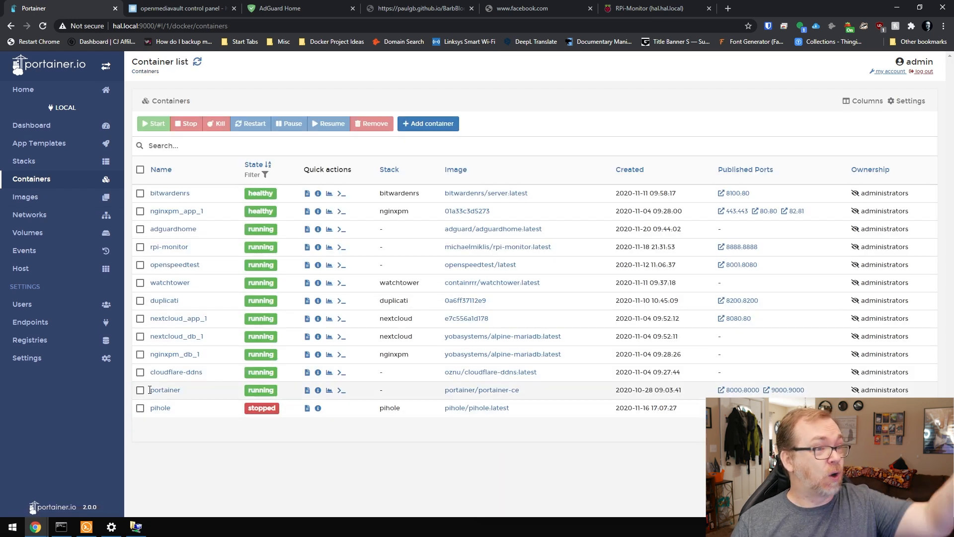
mouse_move(213, 414)
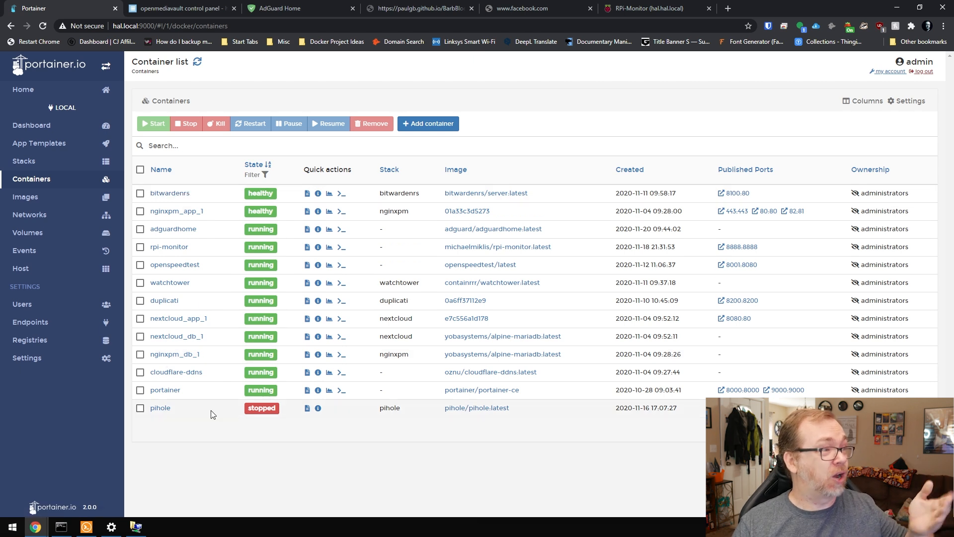
Step: Return to the RPi-Monitor dashboard of live memory, CPU, temperature and storage stats
click(657, 8)
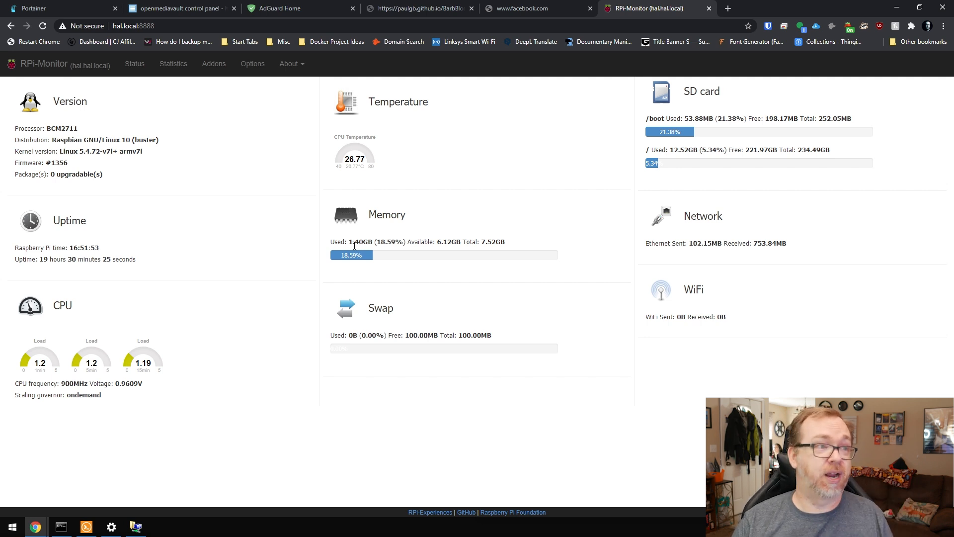
mouse_move(607, 121)
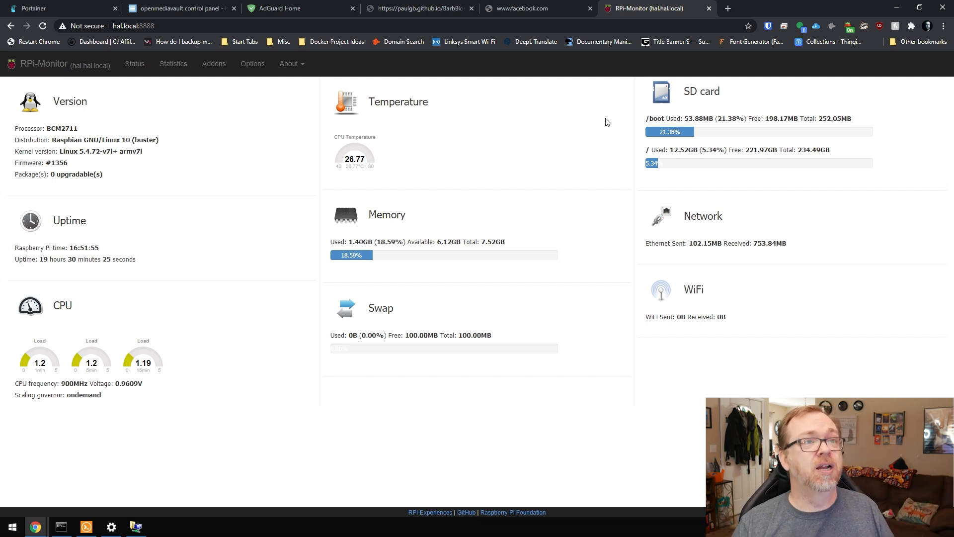
mouse_move(677, 160)
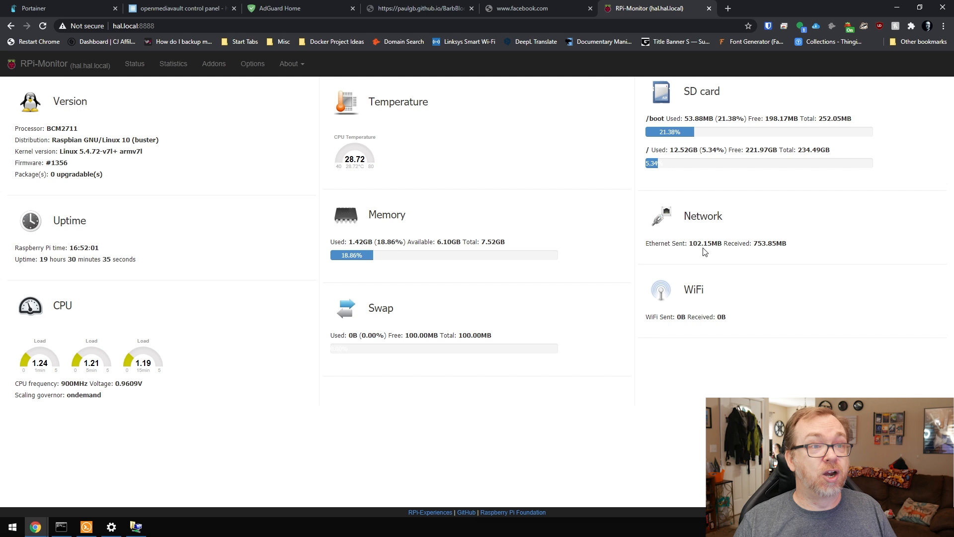
mouse_move(154, 248)
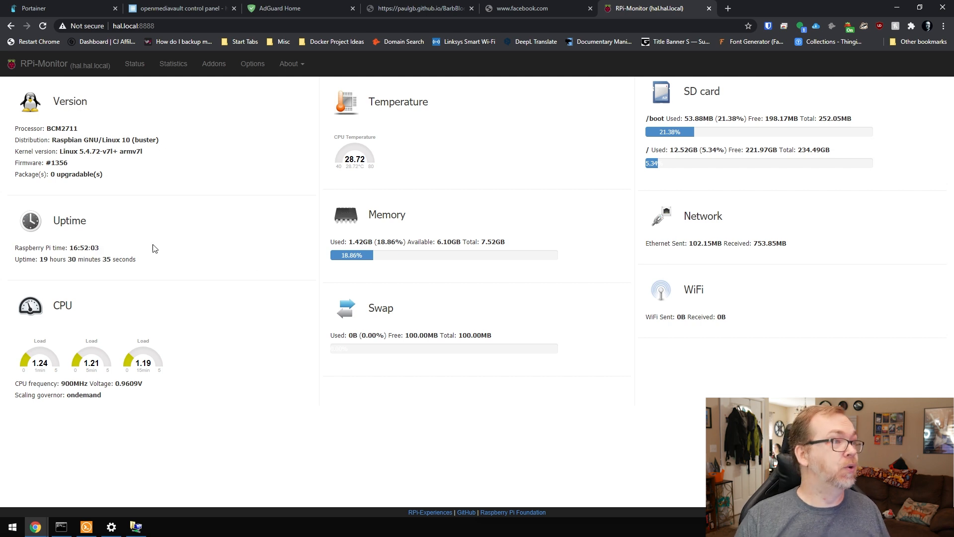